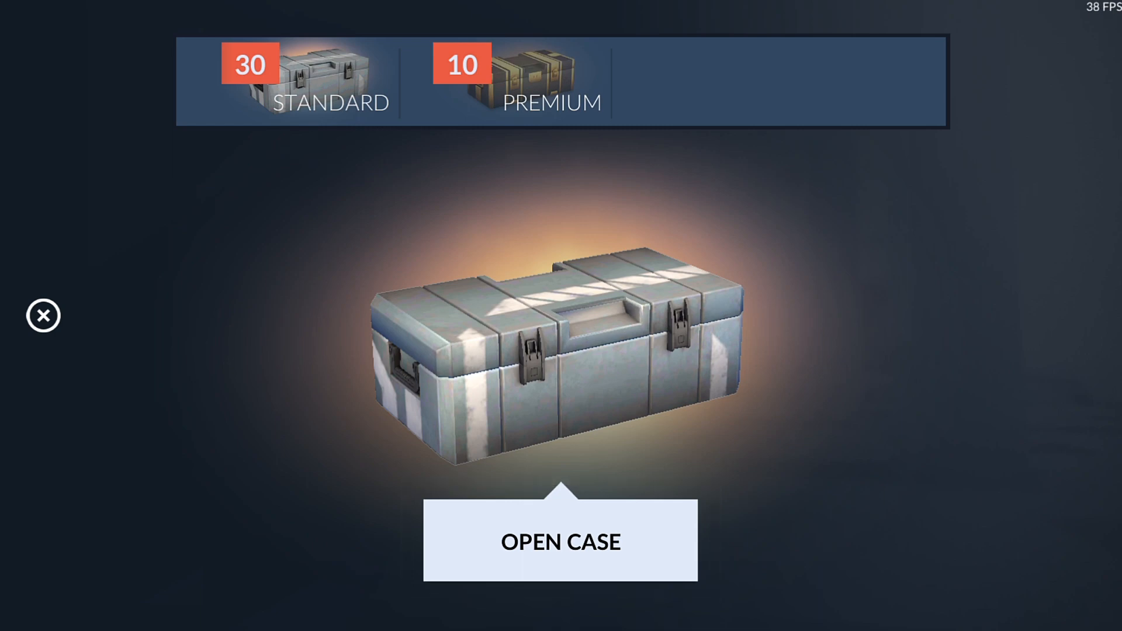
- Open standard weapon cases one after another, dropping the count from 30 to 22 and revealing an FP6 Cyan skin
{"action": "left_click", "coordinate": [560, 541]}
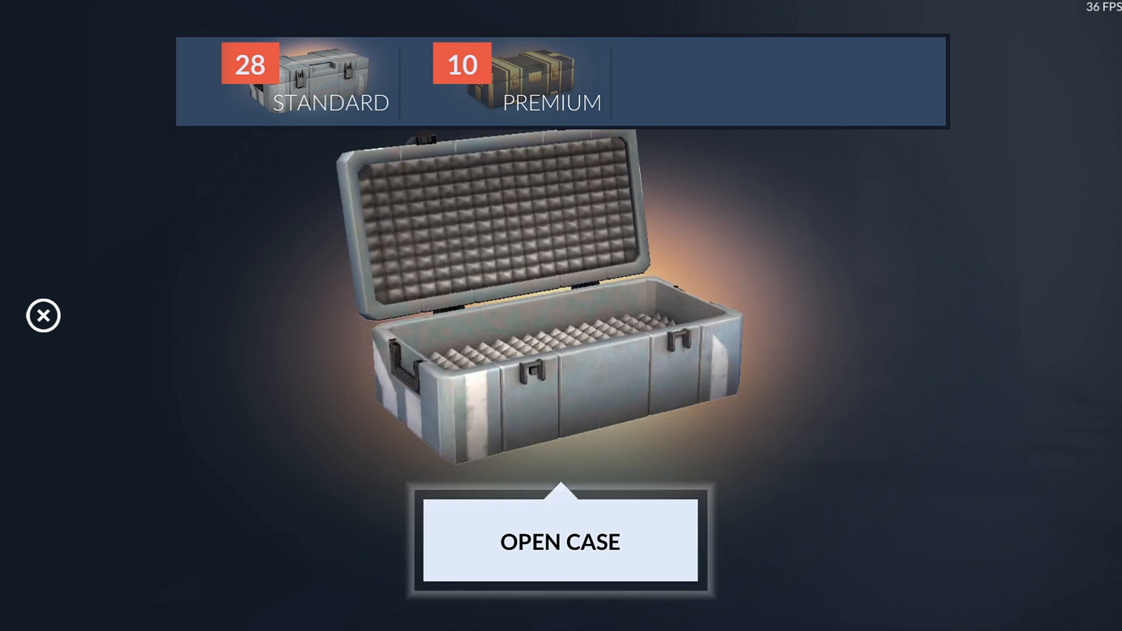
{"action": "left_click", "coordinate": [560, 541]}
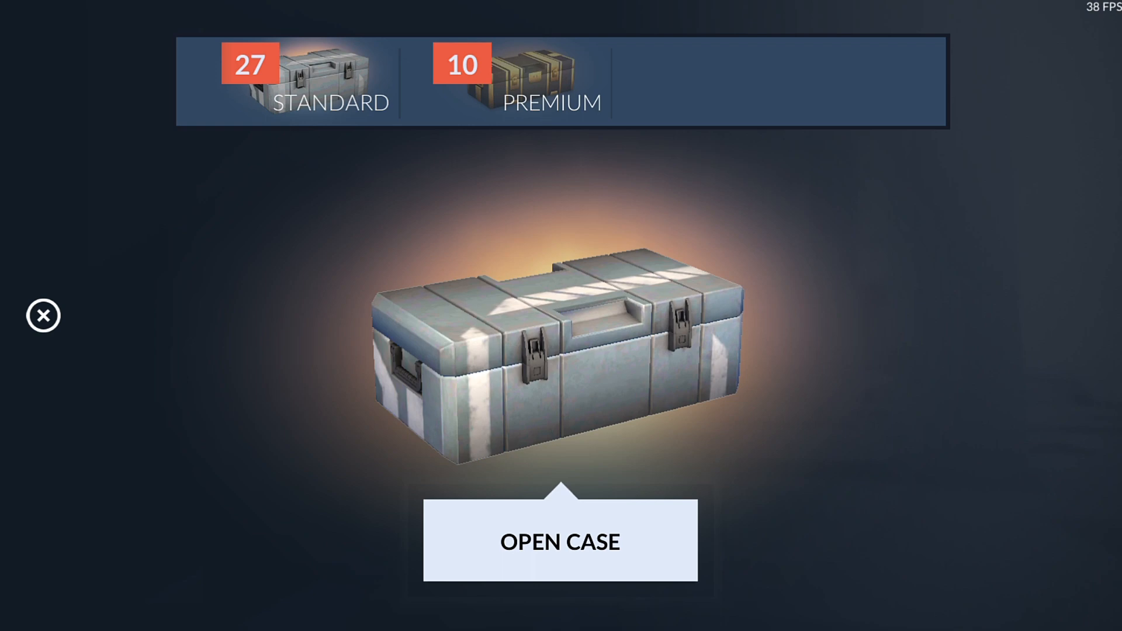
{"action": "left_click", "coordinate": [560, 541]}
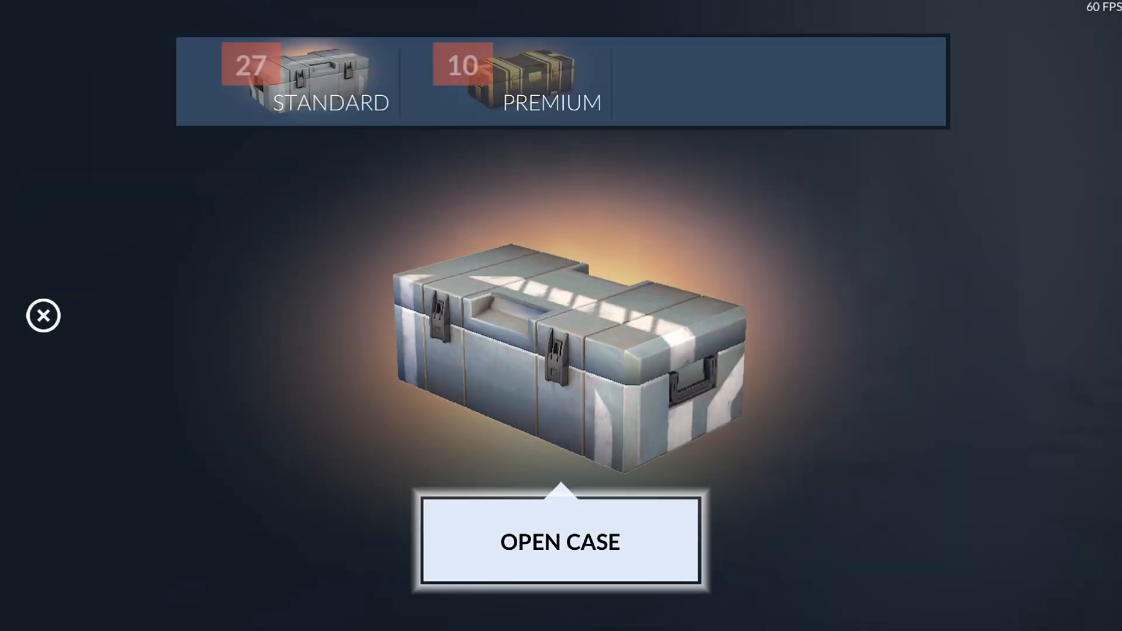
{"action": "left_click", "coordinate": [560, 541]}
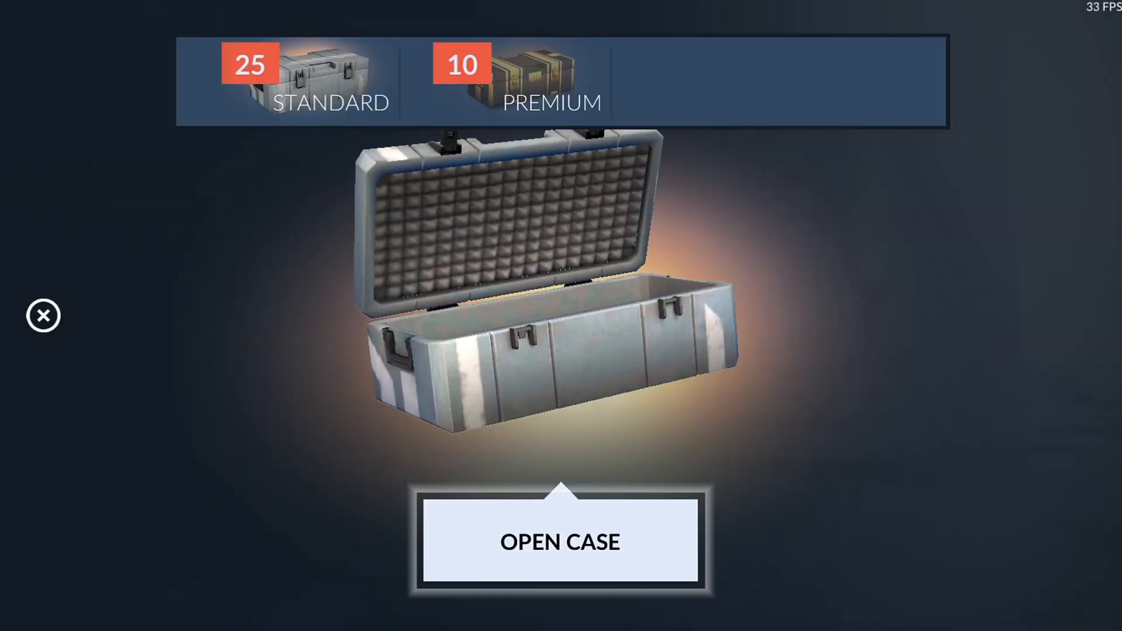
{"action": "left_click", "coordinate": [560, 541]}
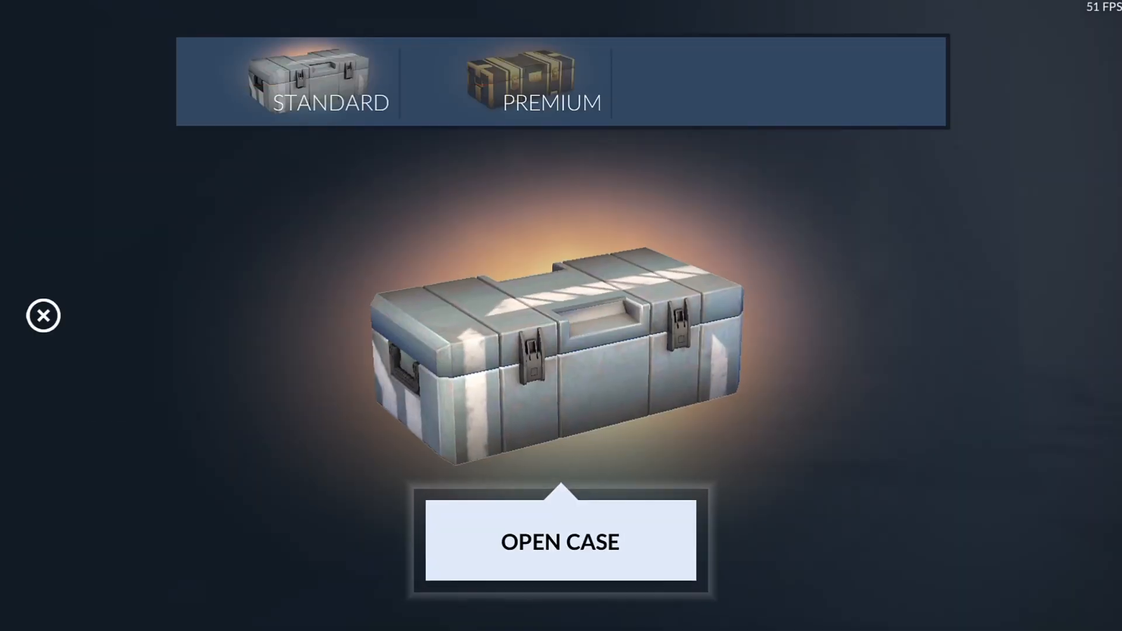
{"action": "left_click", "coordinate": [560, 541]}
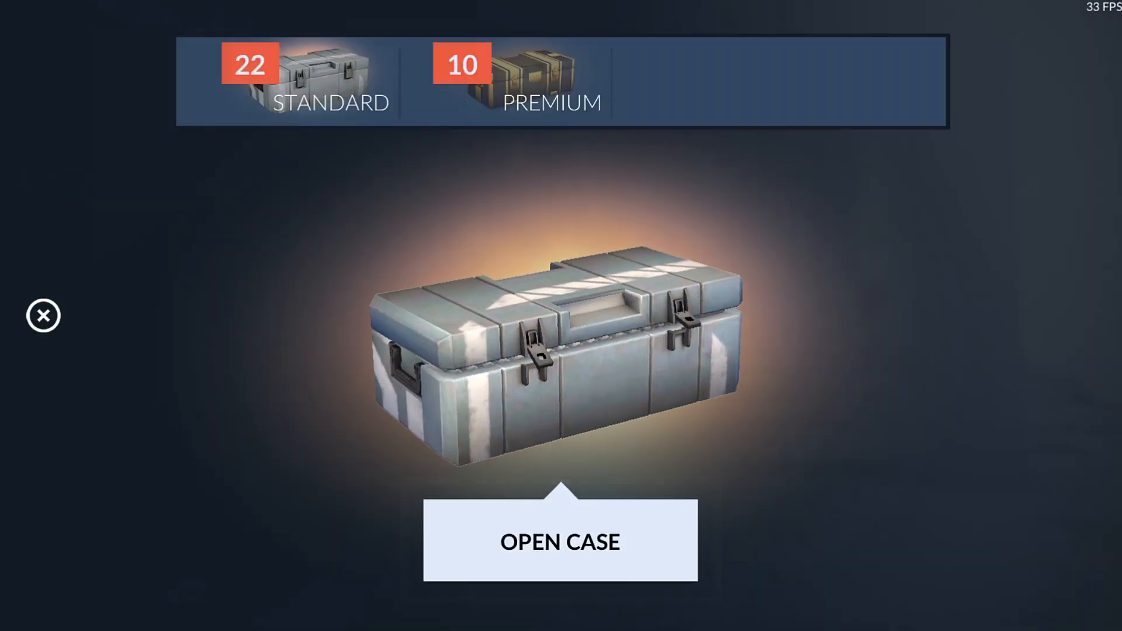
{"action": "left_click", "coordinate": [560, 541]}
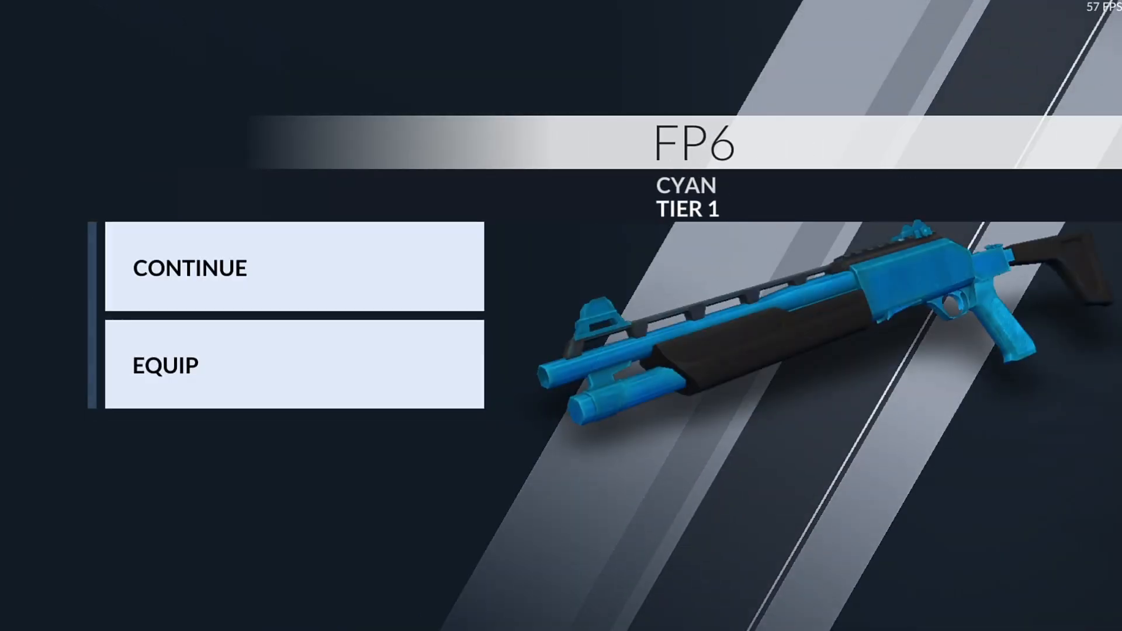
- Continue past the FP6 reward and open more standard cases until 14 remain, premium still at 10
{"action": "left_click", "coordinate": [294, 268]}
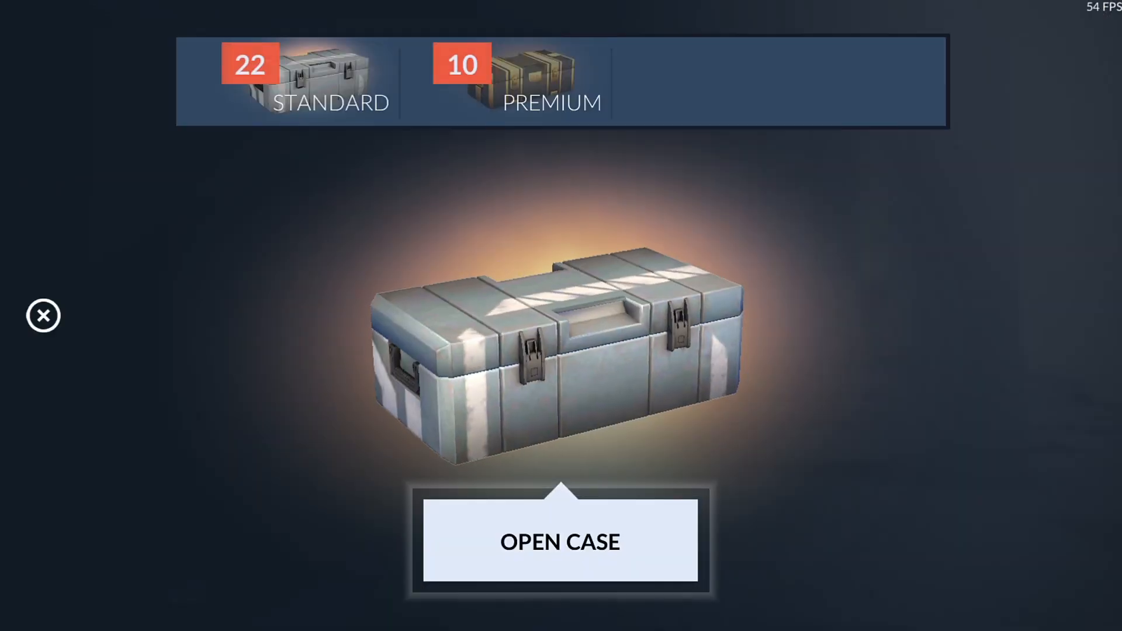
{"action": "left_click", "coordinate": [560, 541]}
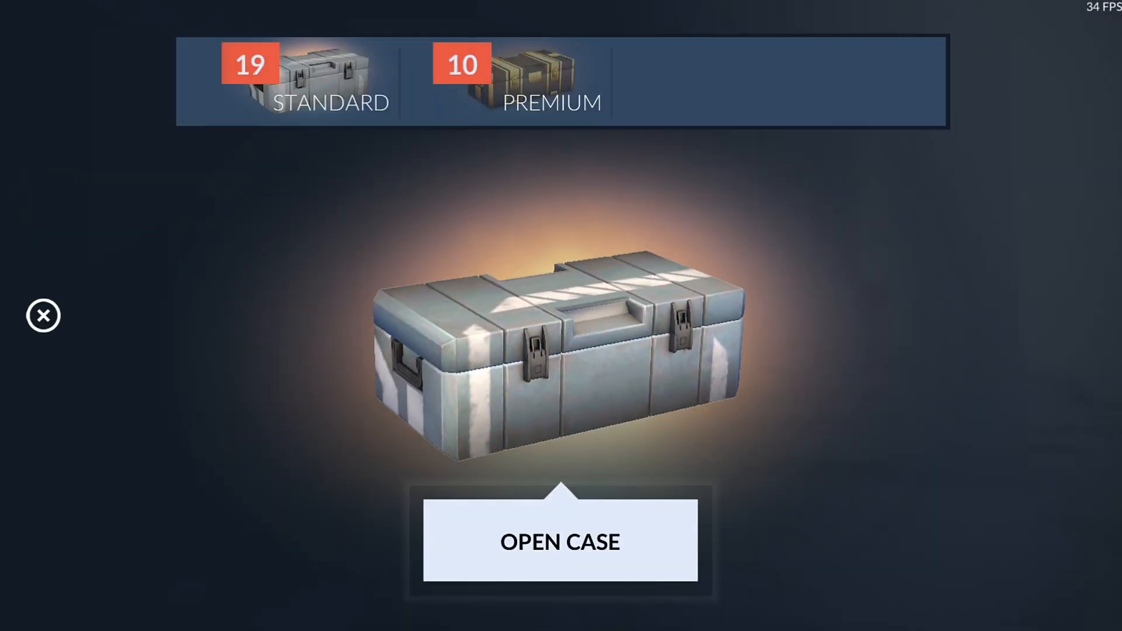
{"action": "left_click", "coordinate": [560, 542]}
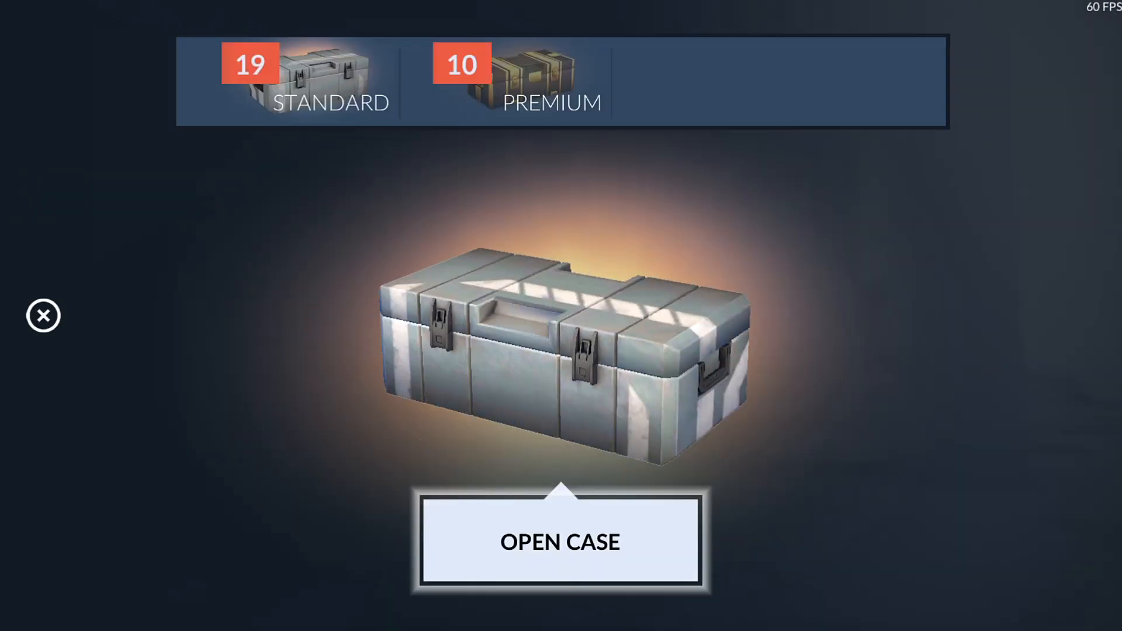
{"action": "left_click", "coordinate": [560, 542]}
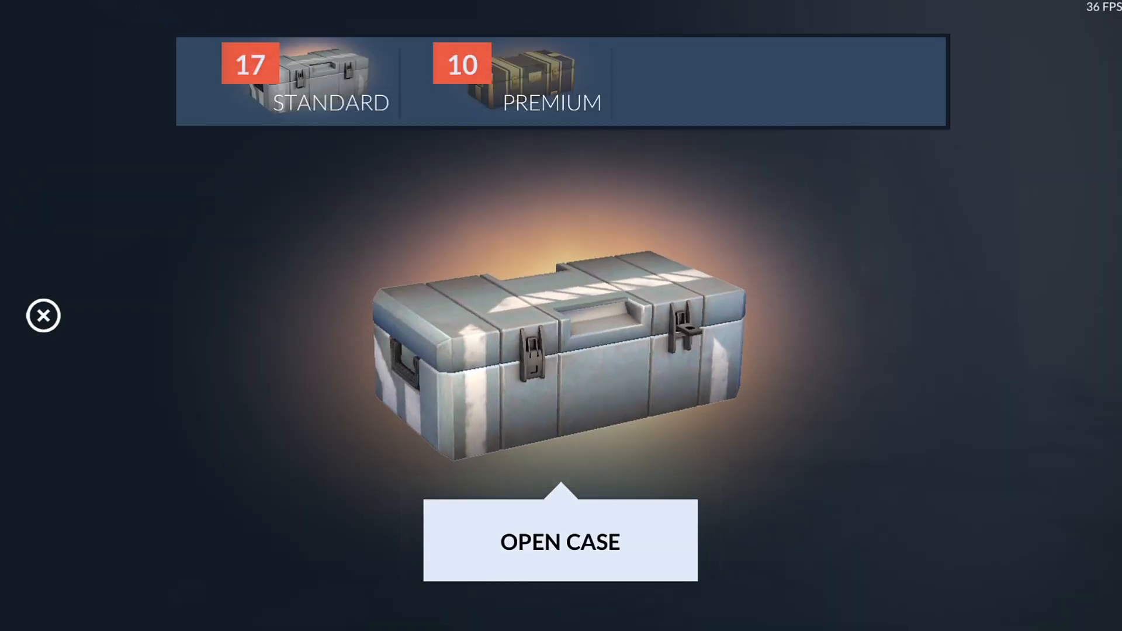
{"action": "left_click", "coordinate": [560, 541]}
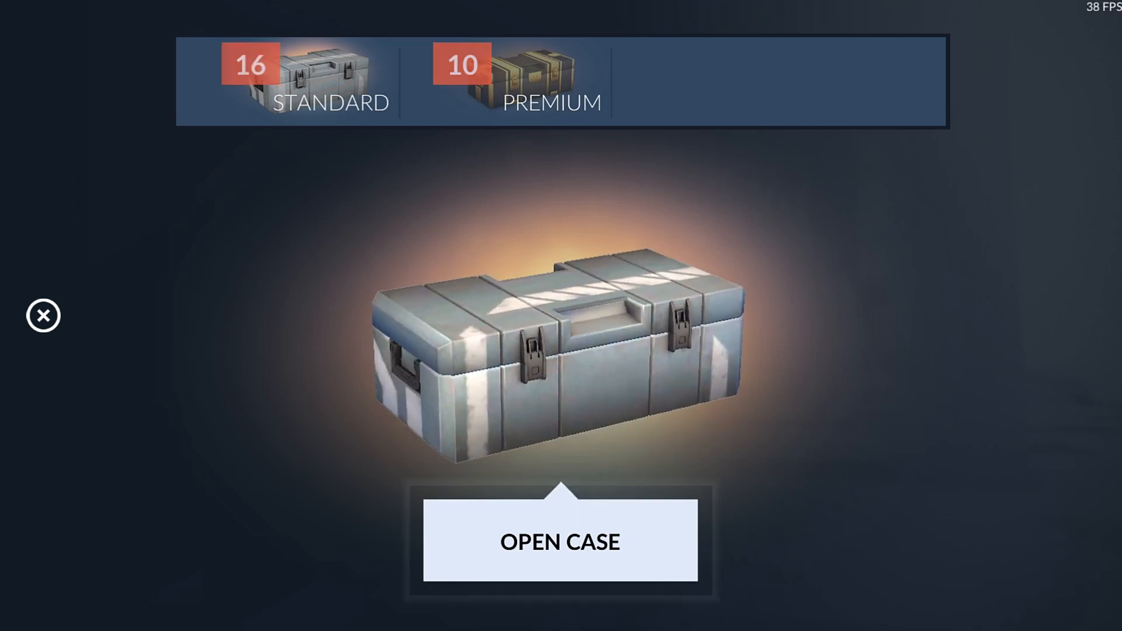
{"action": "left_click", "coordinate": [560, 541]}
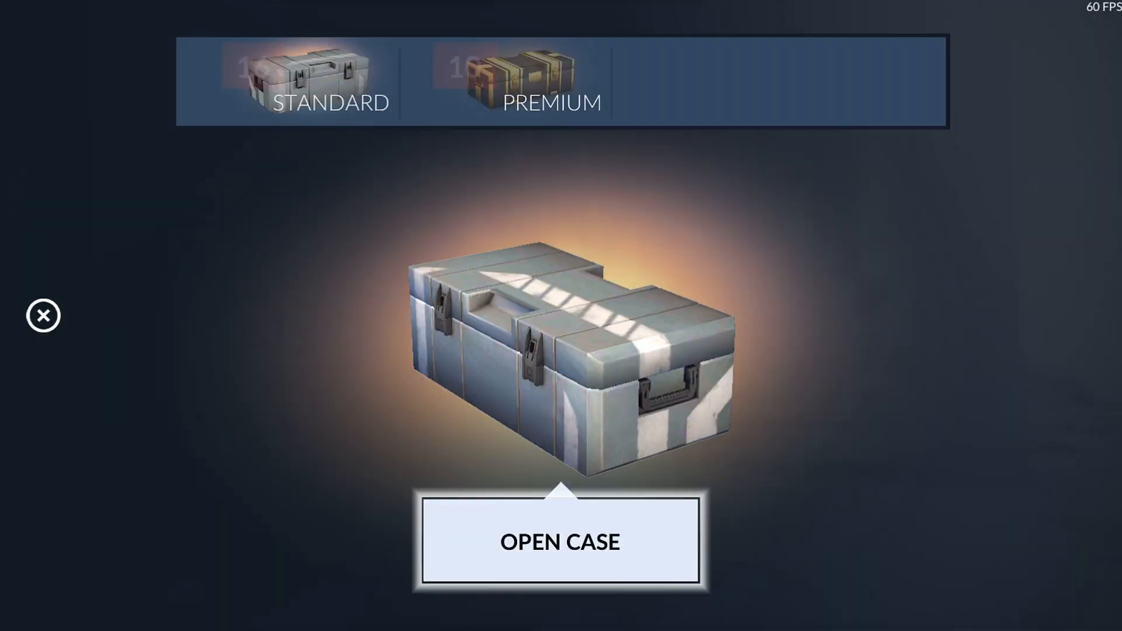
{"action": "left_click", "coordinate": [560, 542]}
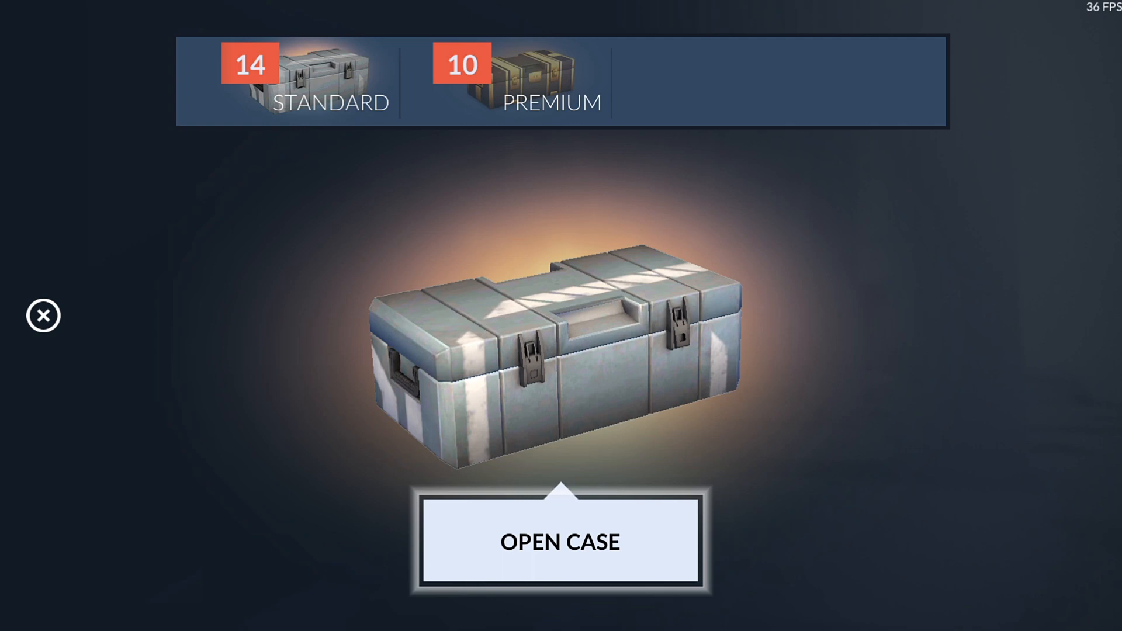
{"action": "left_click", "coordinate": [560, 542]}
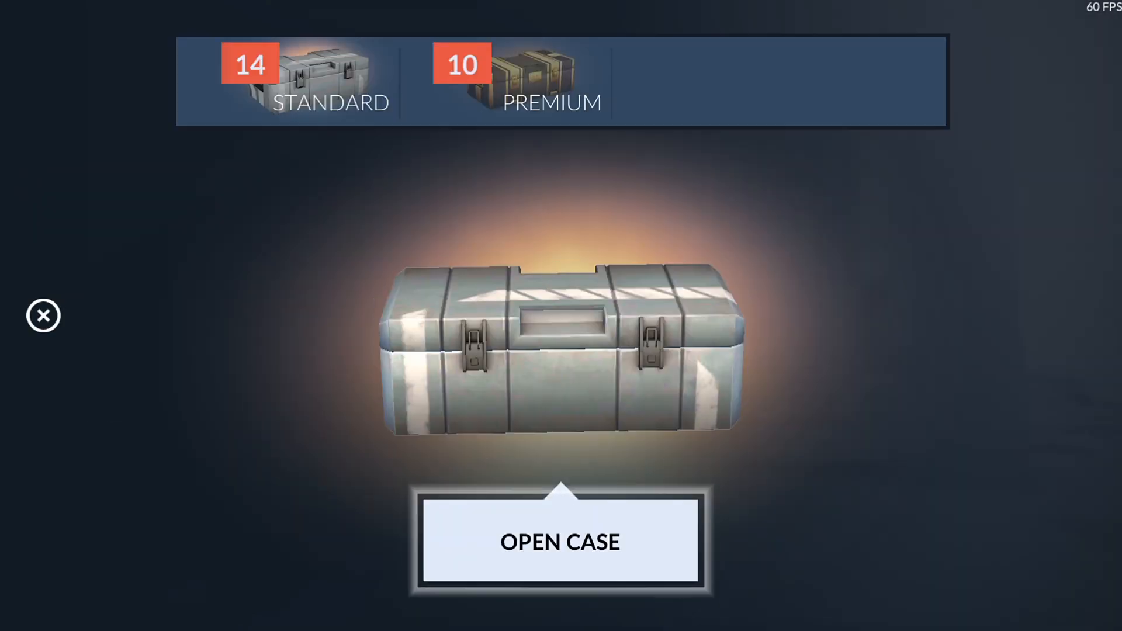
- Open the next batch of standard cases, continuing past each reward
{"action": "left_click", "coordinate": [560, 541]}
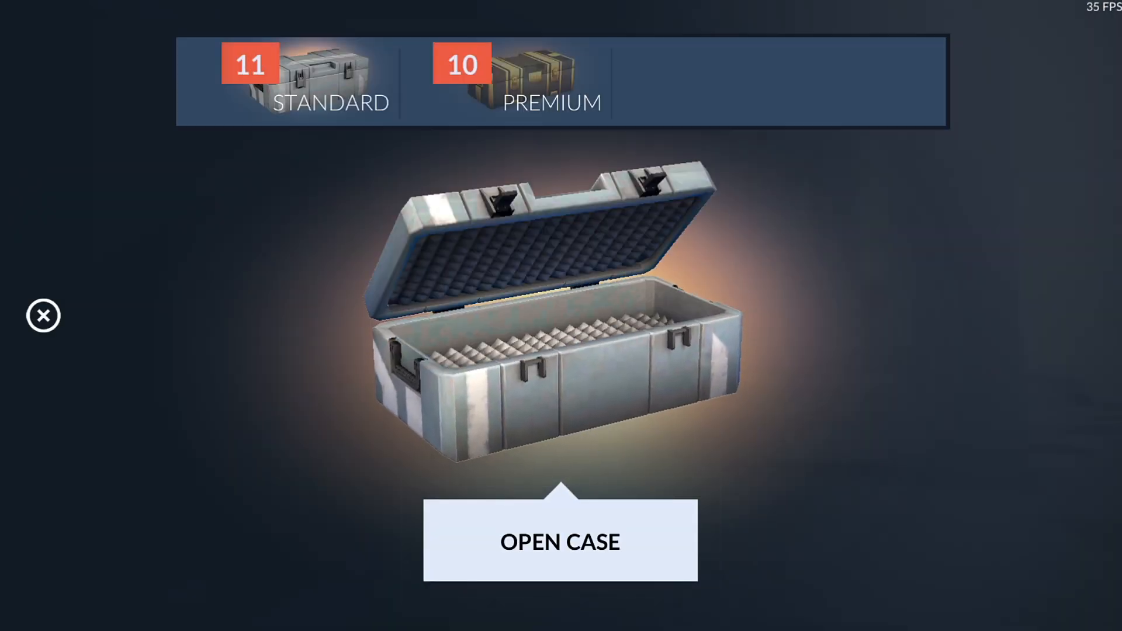
{"action": "left_click", "coordinate": [560, 541]}
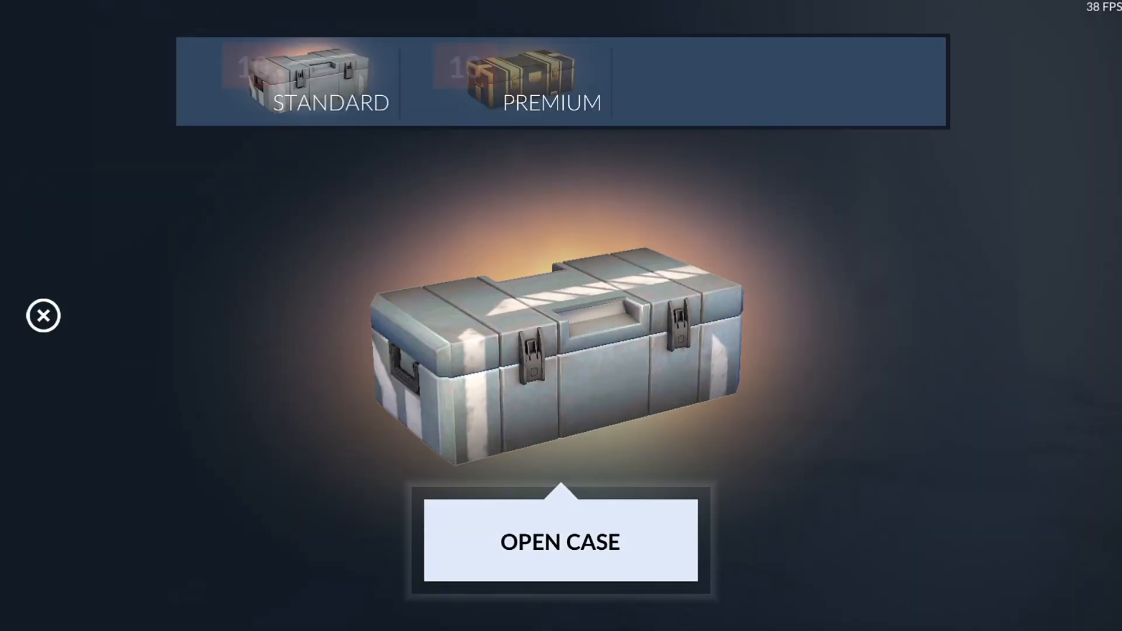
{"action": "left_click", "coordinate": [560, 541]}
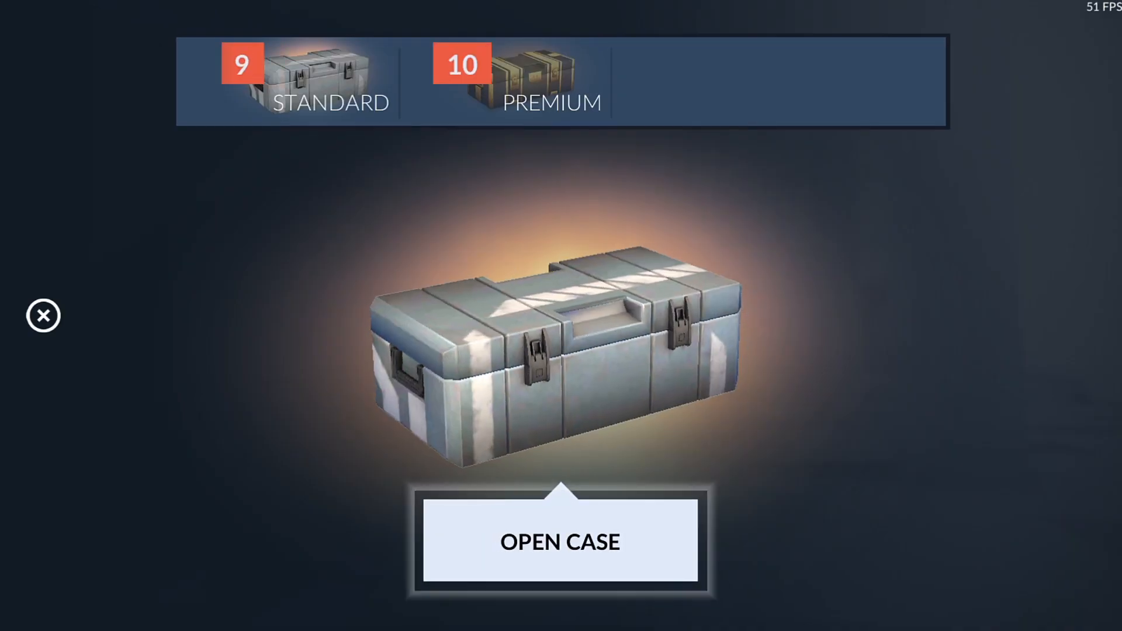
{"action": "left_click", "coordinate": [560, 541]}
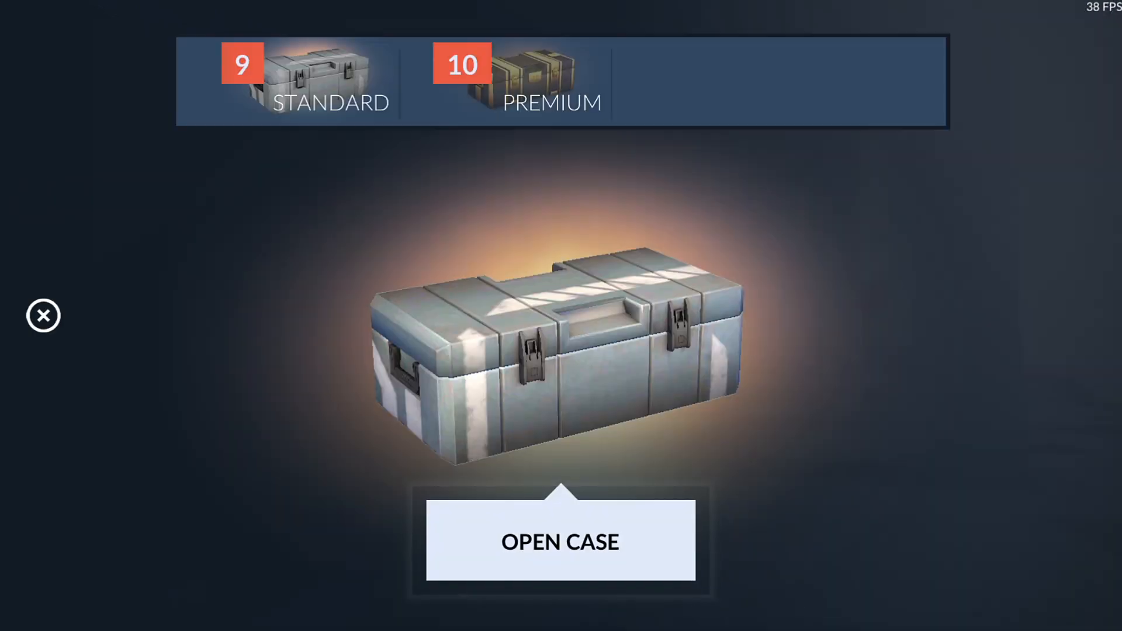
{"action": "left_click", "coordinate": [560, 541]}
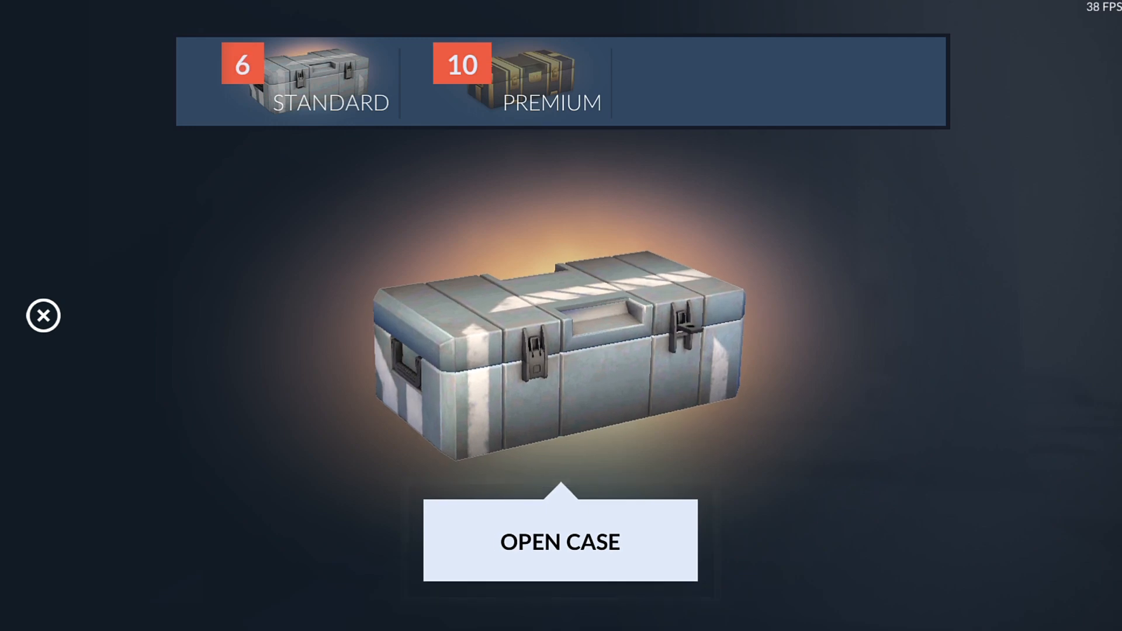
- Open the last standard cases so the standard counter is gone, leaving 10 premium
{"action": "left_click", "coordinate": [560, 542]}
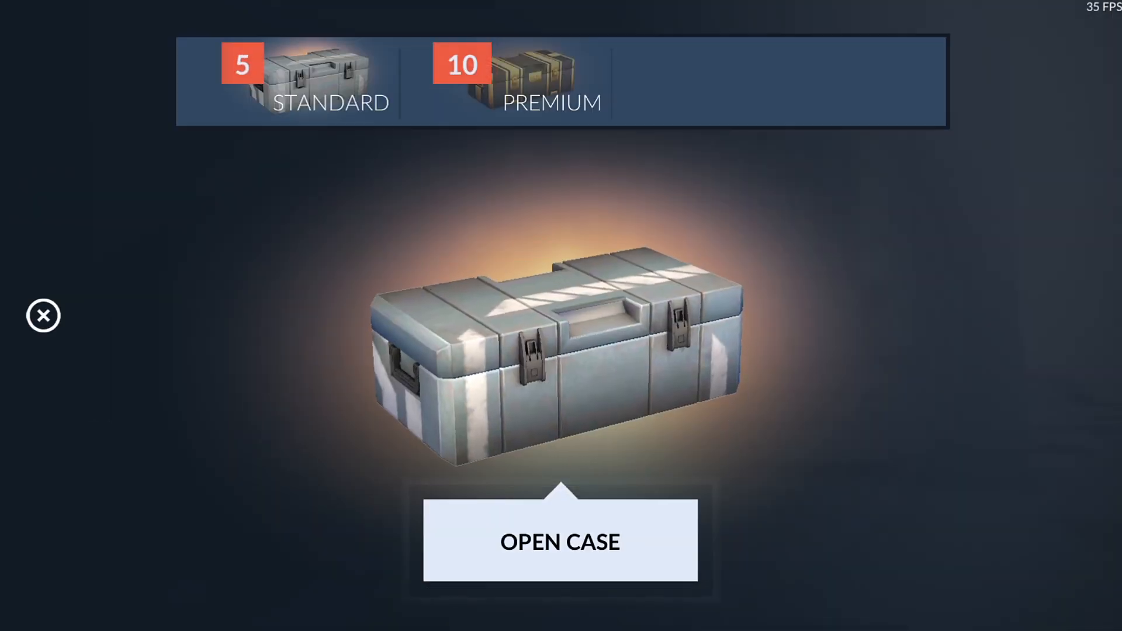
{"action": "left_click", "coordinate": [560, 541]}
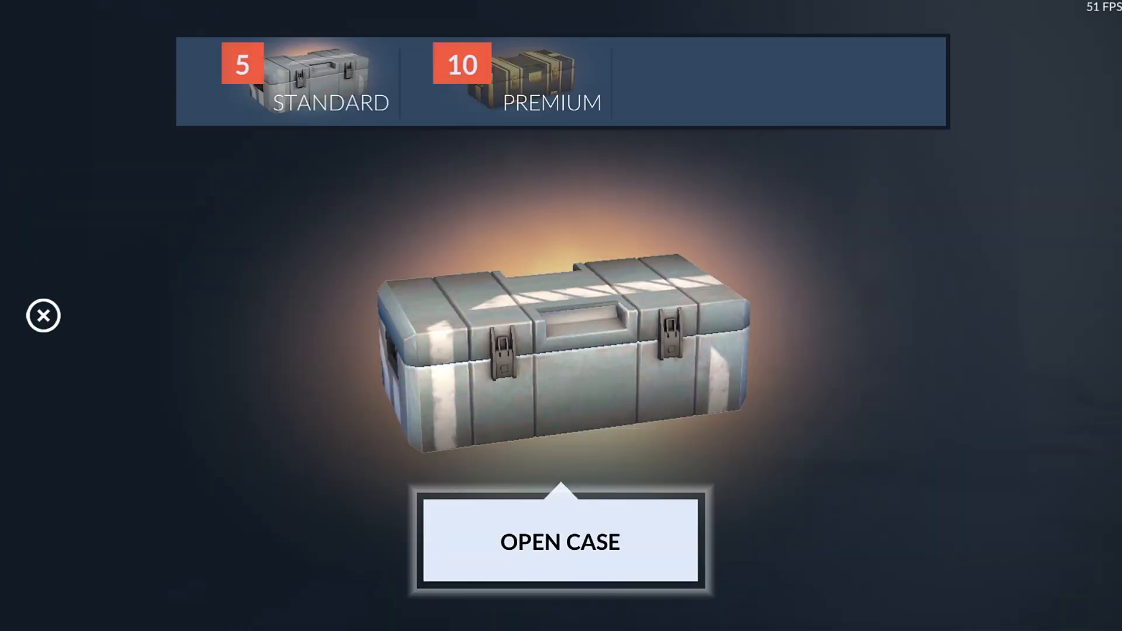
{"action": "left_click", "coordinate": [560, 541]}
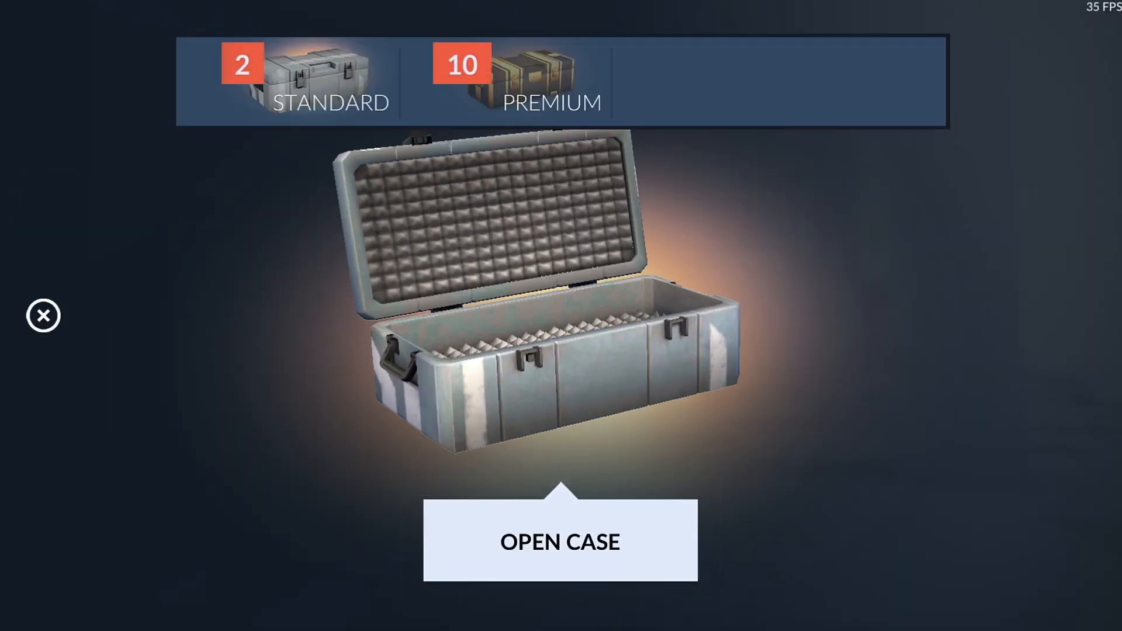
{"action": "left_click", "coordinate": [560, 541]}
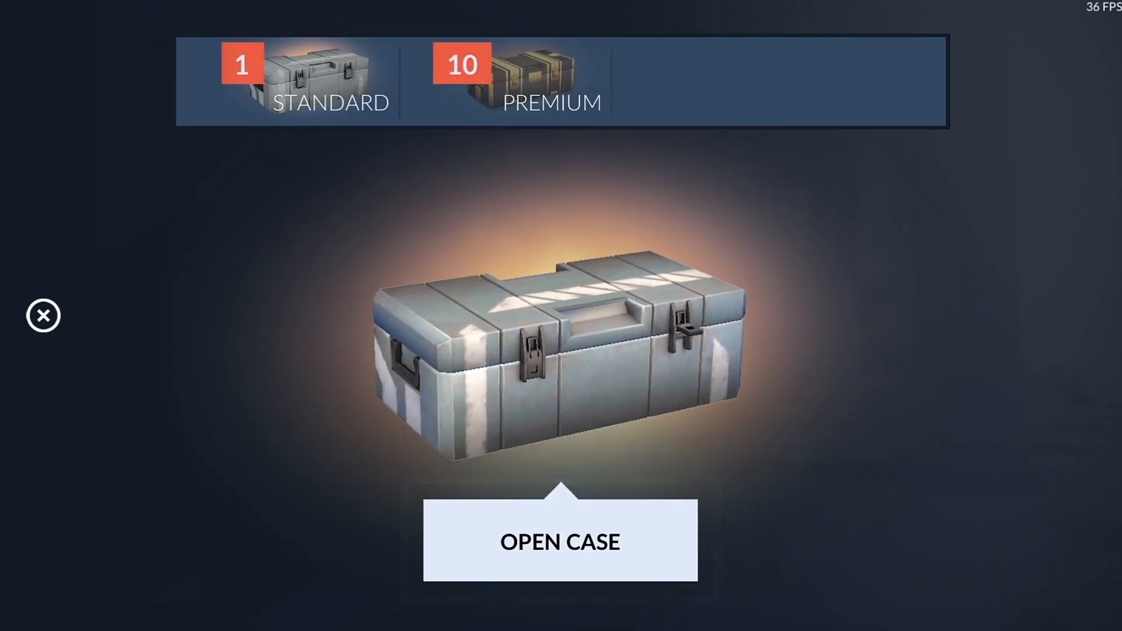
{"action": "left_click", "coordinate": [560, 540]}
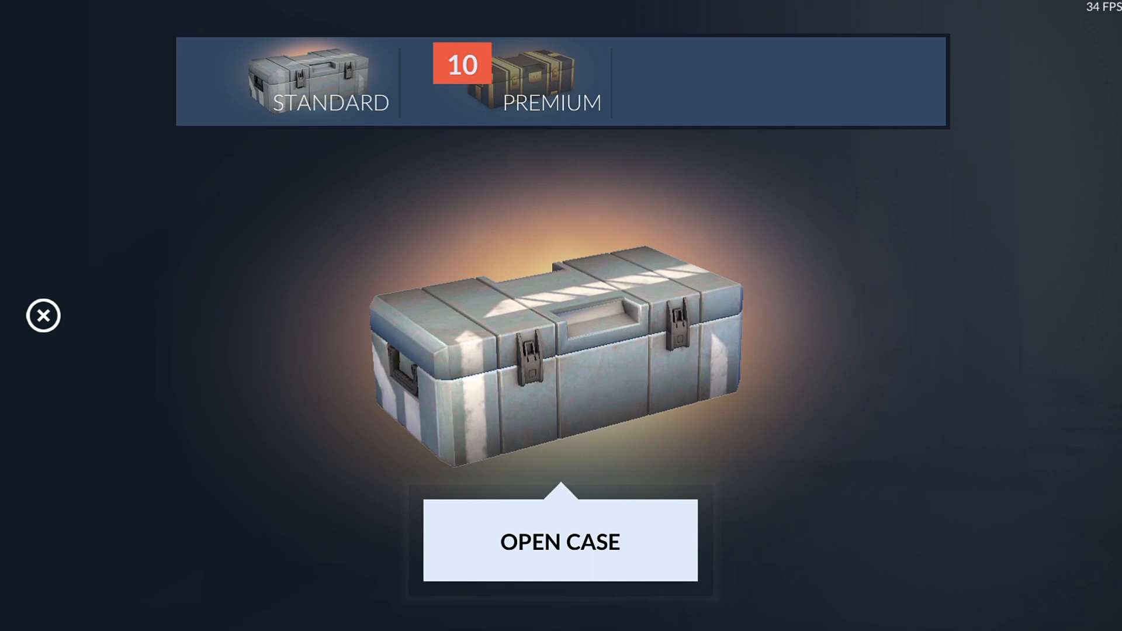
- Switch to the premium cases and open the first several, continuing past each drop
{"action": "left_click", "coordinate": [560, 542]}
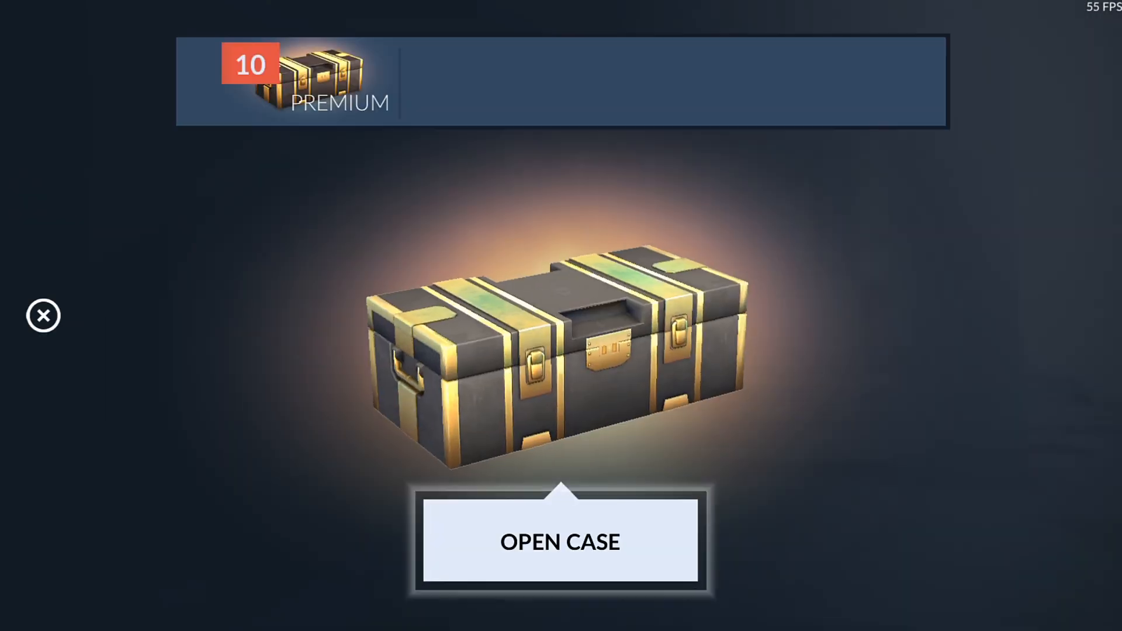
{"action": "left_click", "coordinate": [560, 542]}
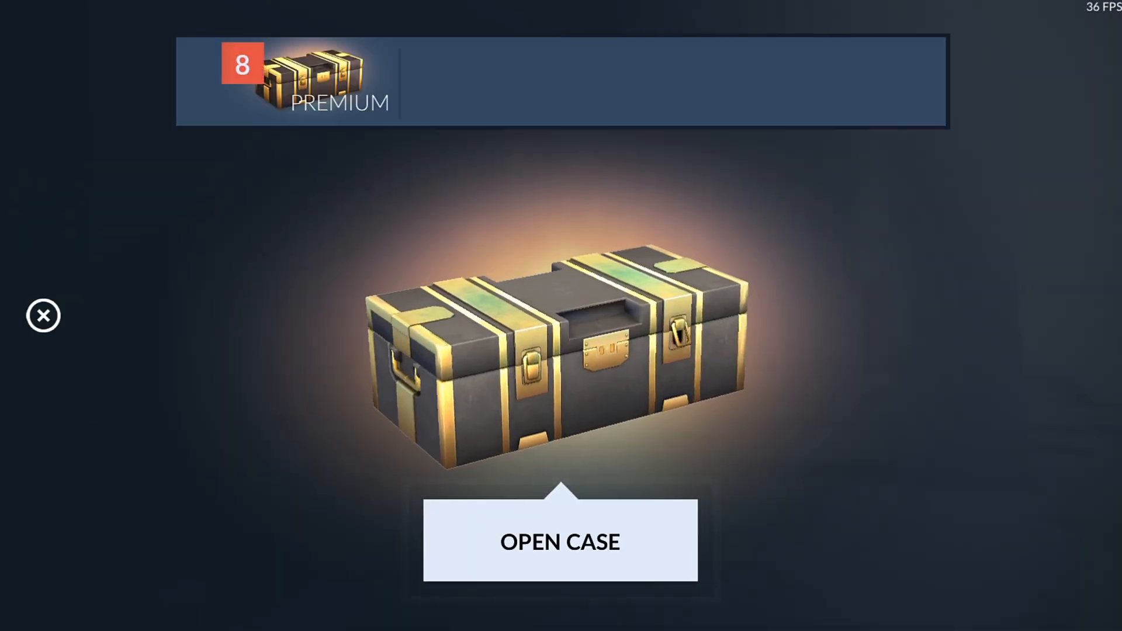
{"action": "left_click", "coordinate": [560, 542]}
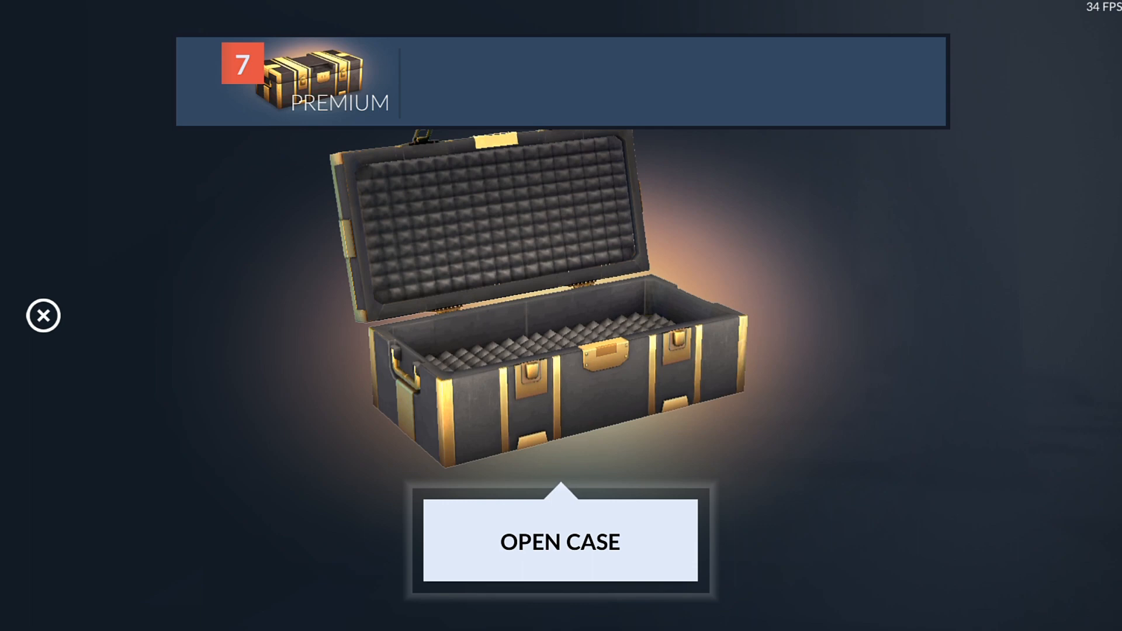
{"action": "left_click", "coordinate": [560, 541]}
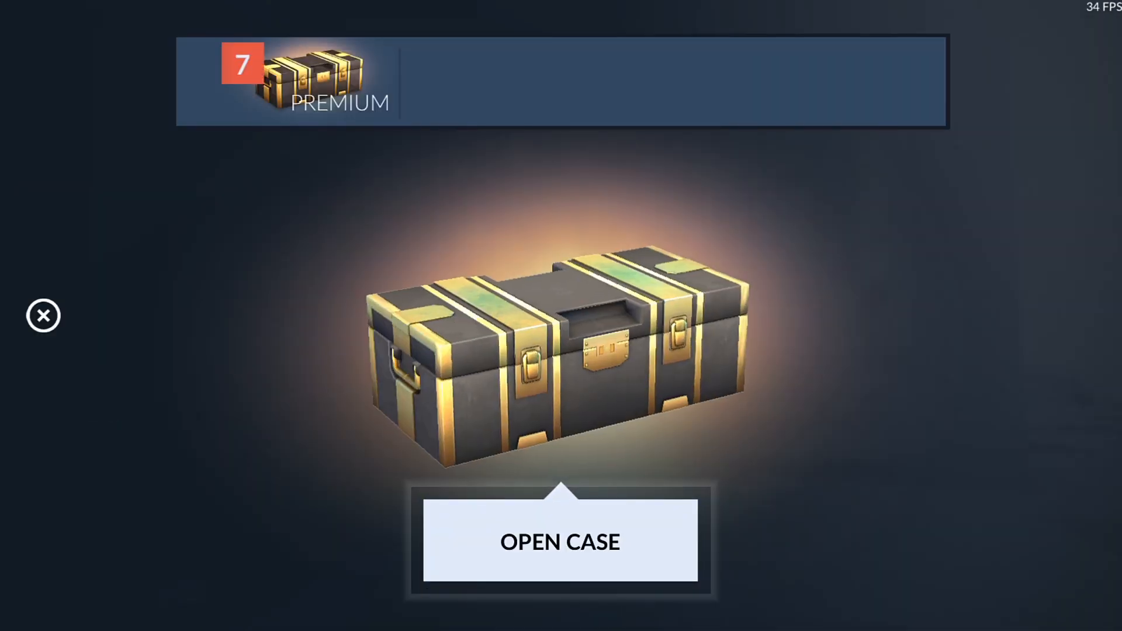
{"action": "left_click", "coordinate": [560, 542]}
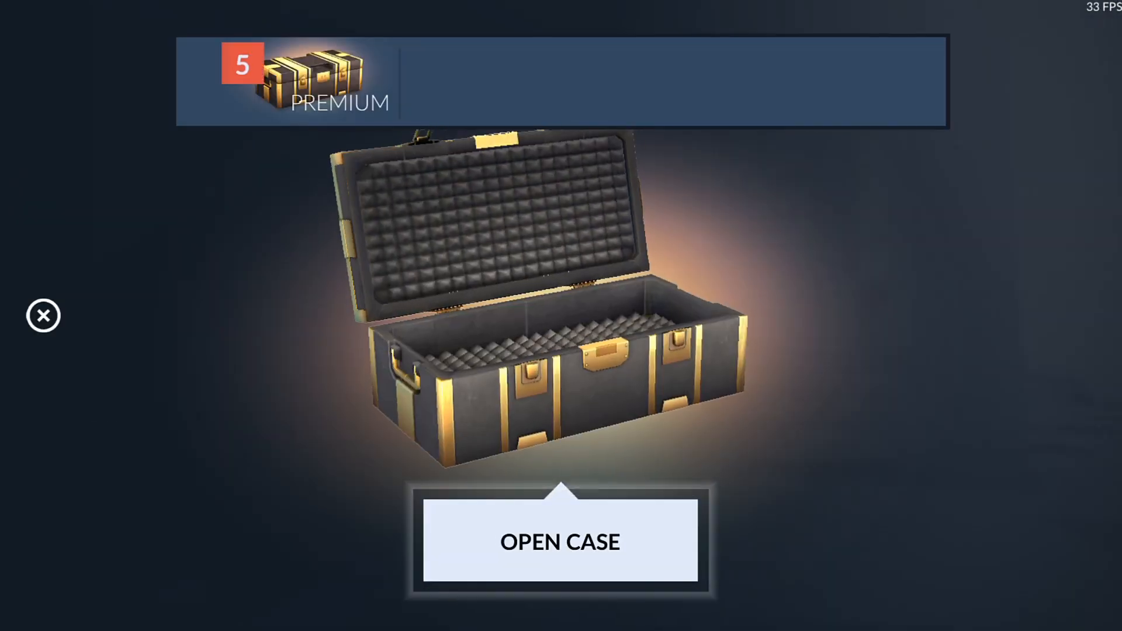
{"action": "left_click", "coordinate": [560, 541]}
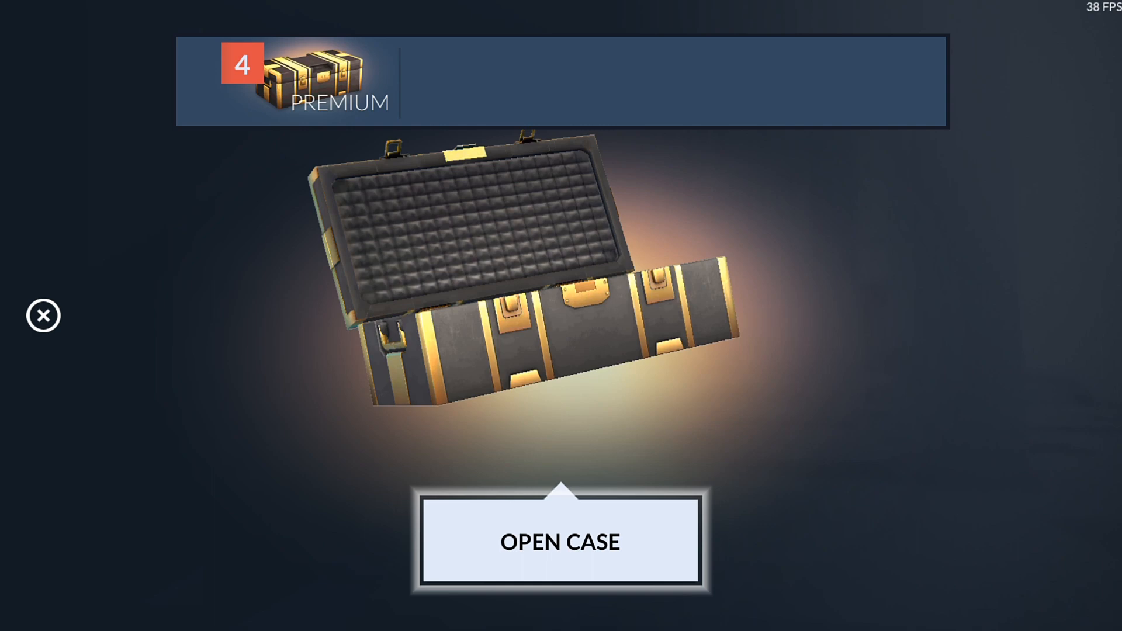
- Reveal the AK-47 Sandstorm drop and open the remaining premium cases until none are left
{"action": "left_click", "coordinate": [560, 541]}
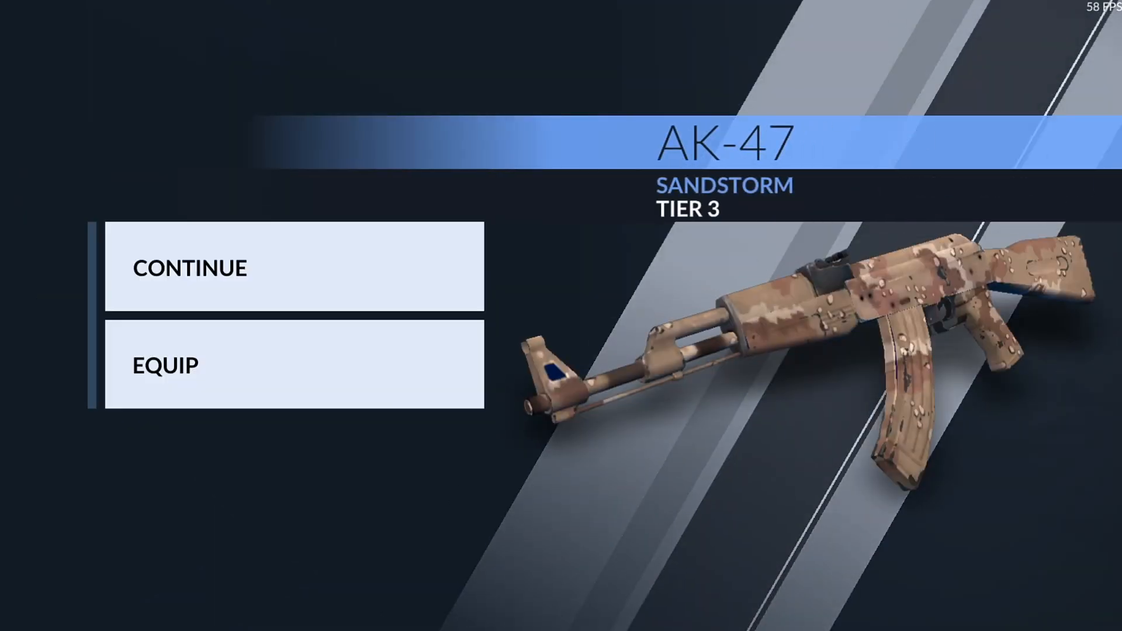
{"action": "left_click", "coordinate": [189, 268]}
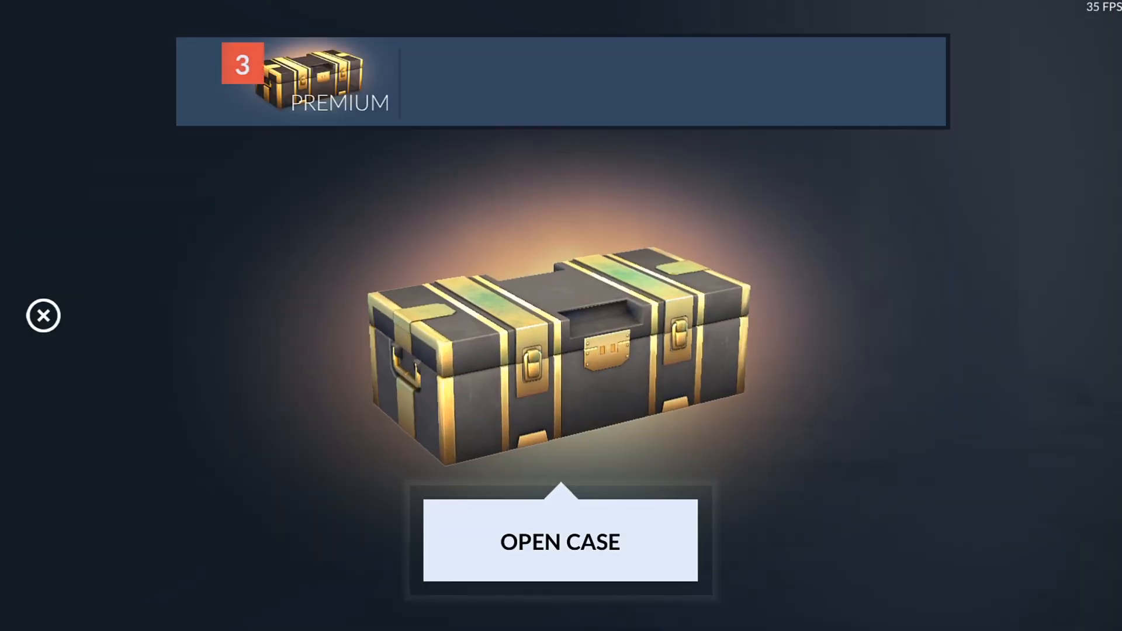
{"action": "left_click", "coordinate": [561, 541]}
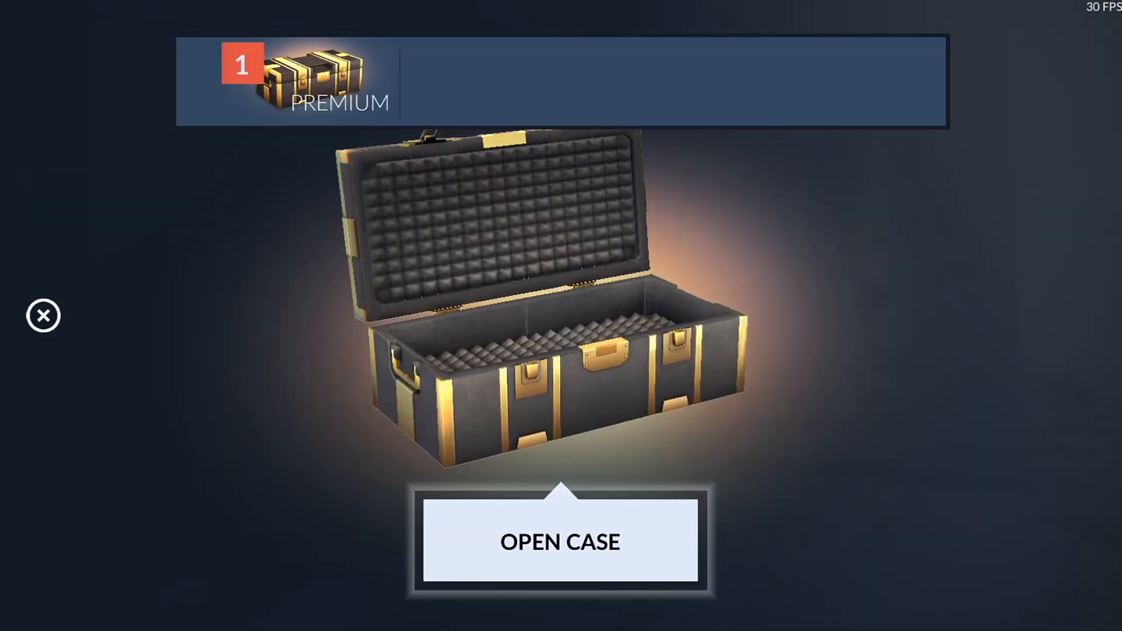
{"action": "left_click", "coordinate": [560, 541]}
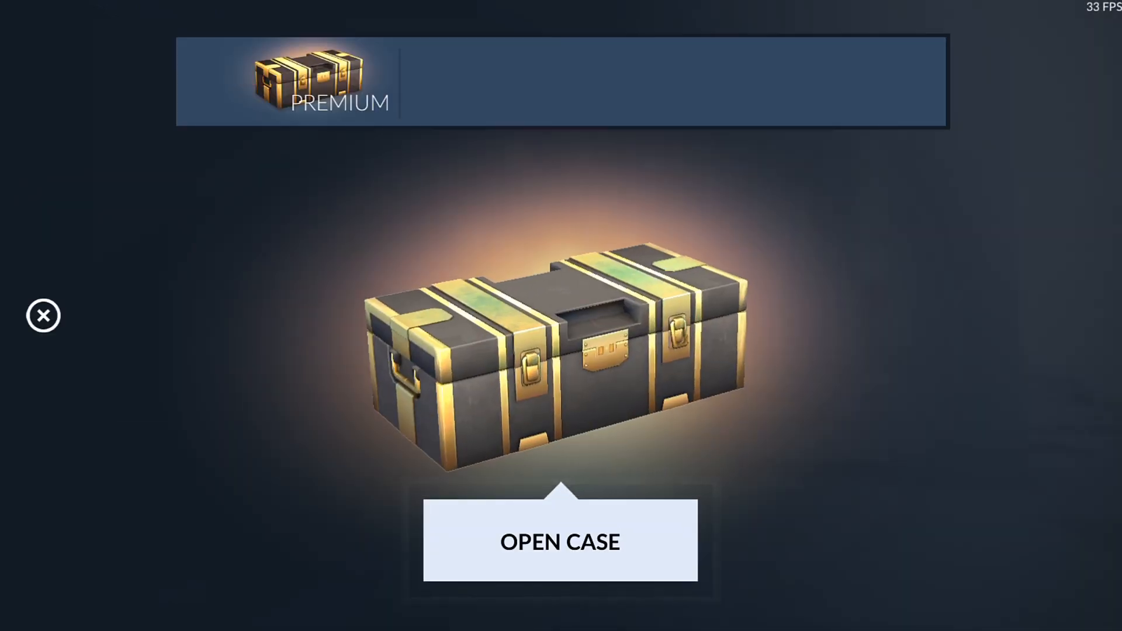
- Buy one Spring Fair crate for 800 credits, leaving 200, and start opening it
{"action": "left_click", "coordinate": [560, 541]}
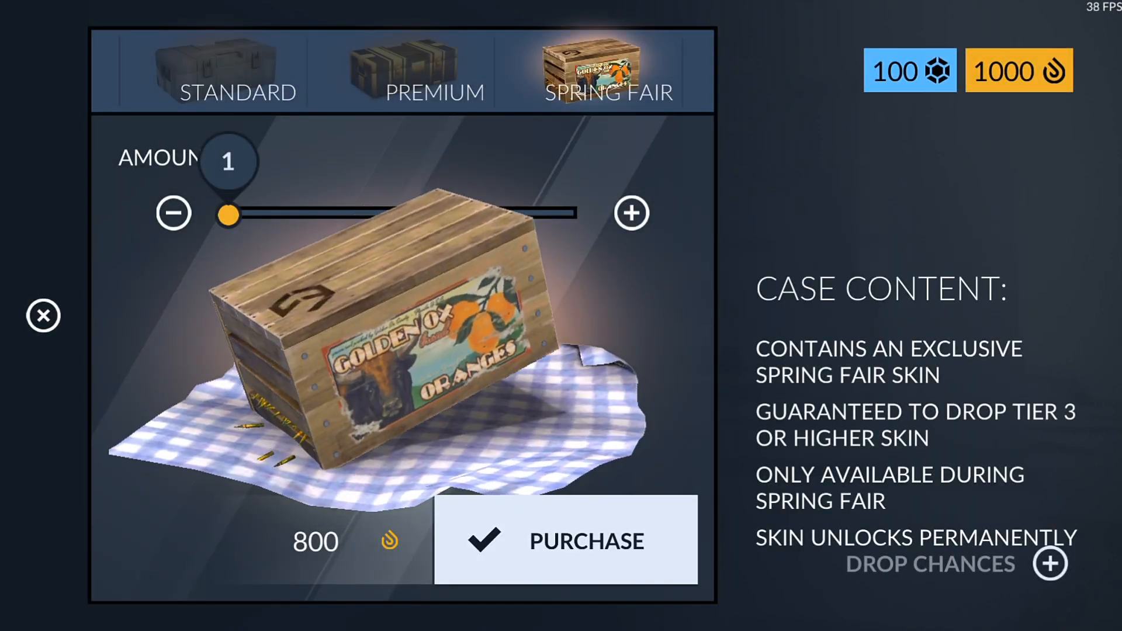
{"action": "left_click", "coordinate": [566, 540]}
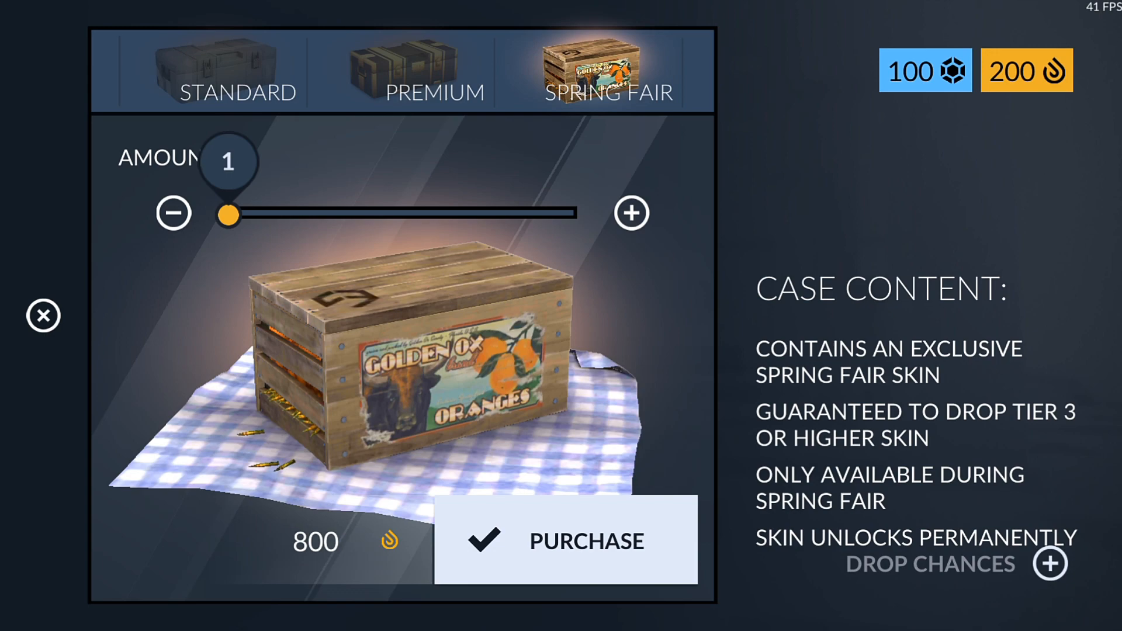
{"action": "left_click", "coordinate": [560, 540]}
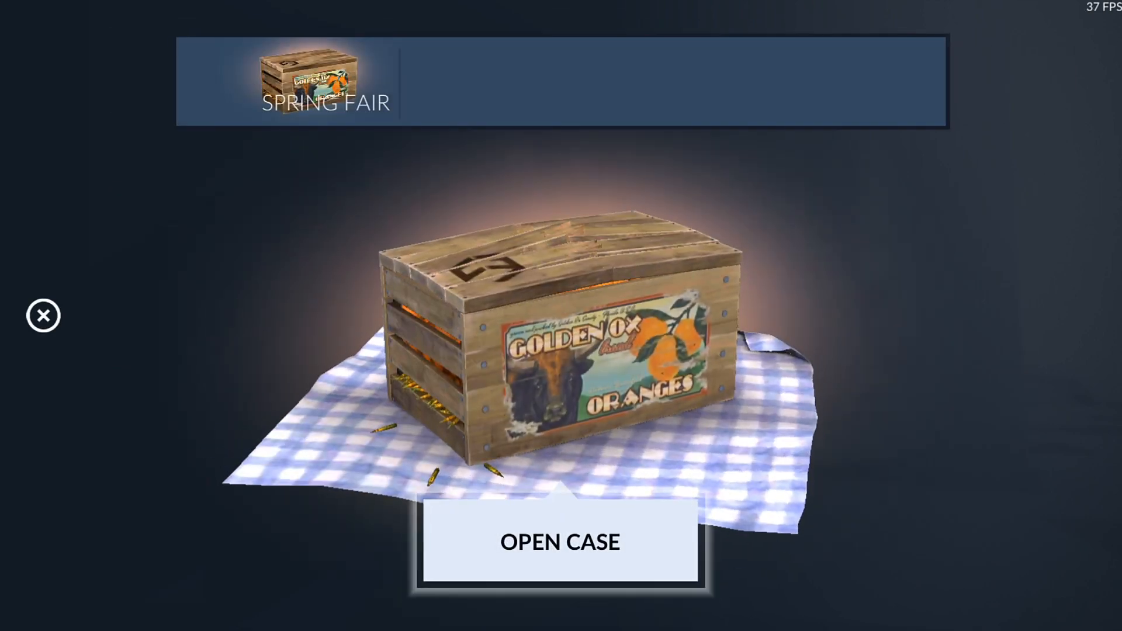
{"action": "left_click", "coordinate": [560, 541]}
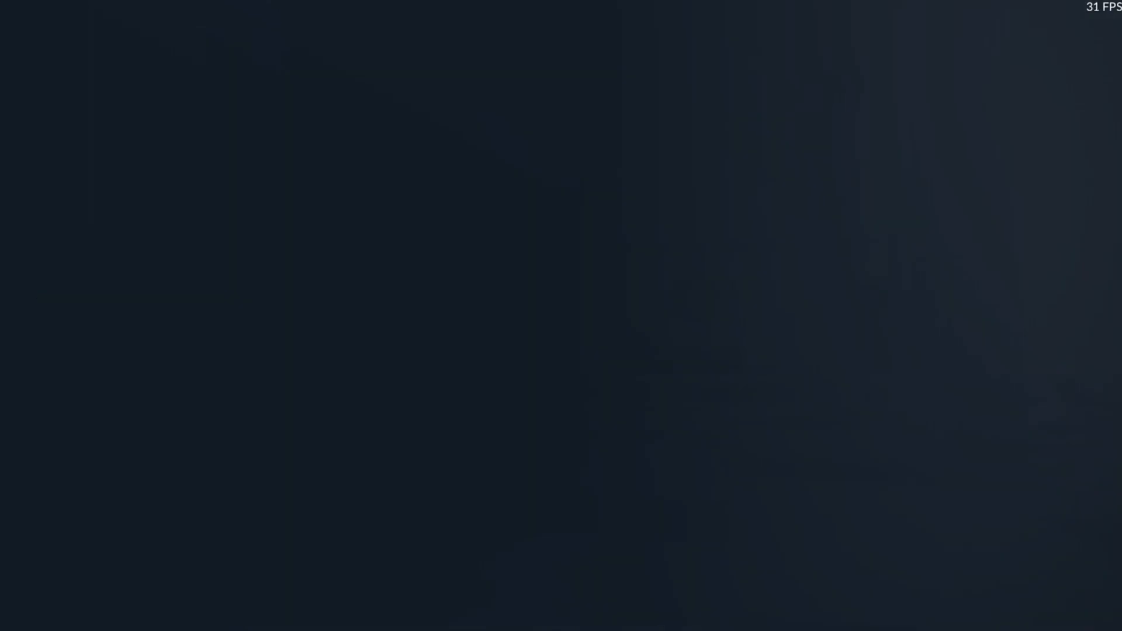